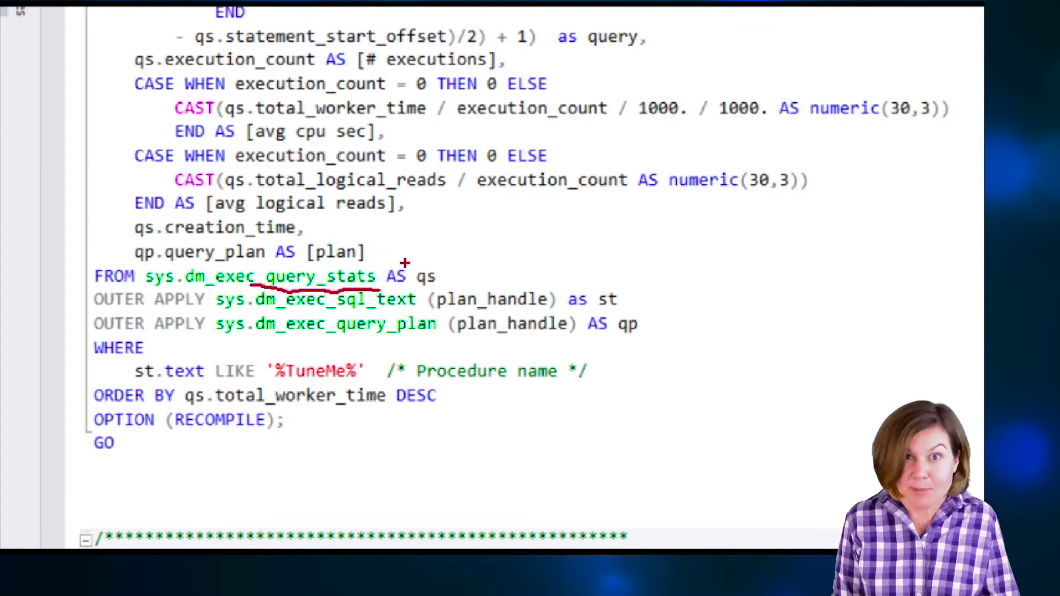
pyautogui.moveTo(322, 251)
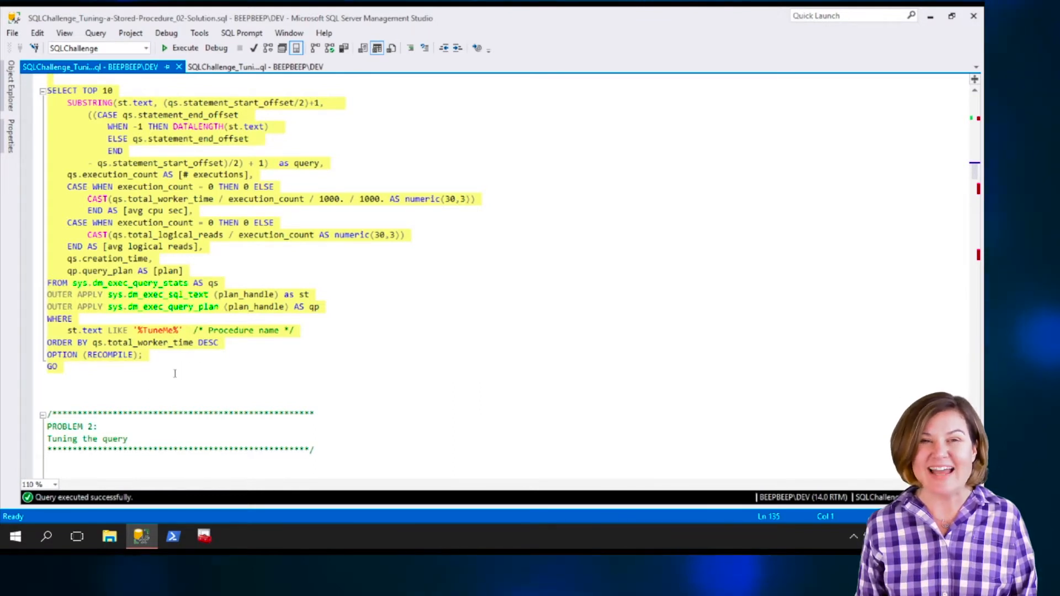
# Show the Results pane and enlarge the grid to fit the seven cached TuneMe statements.
pyautogui.click(184, 48)
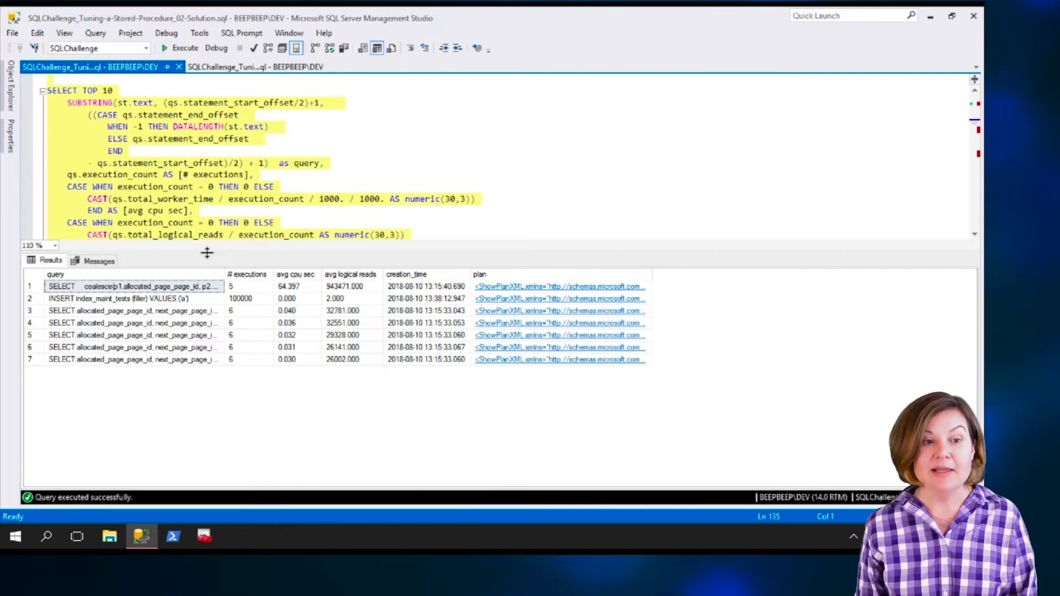
pyautogui.moveTo(206, 252); pyautogui.dragTo(206, 176)
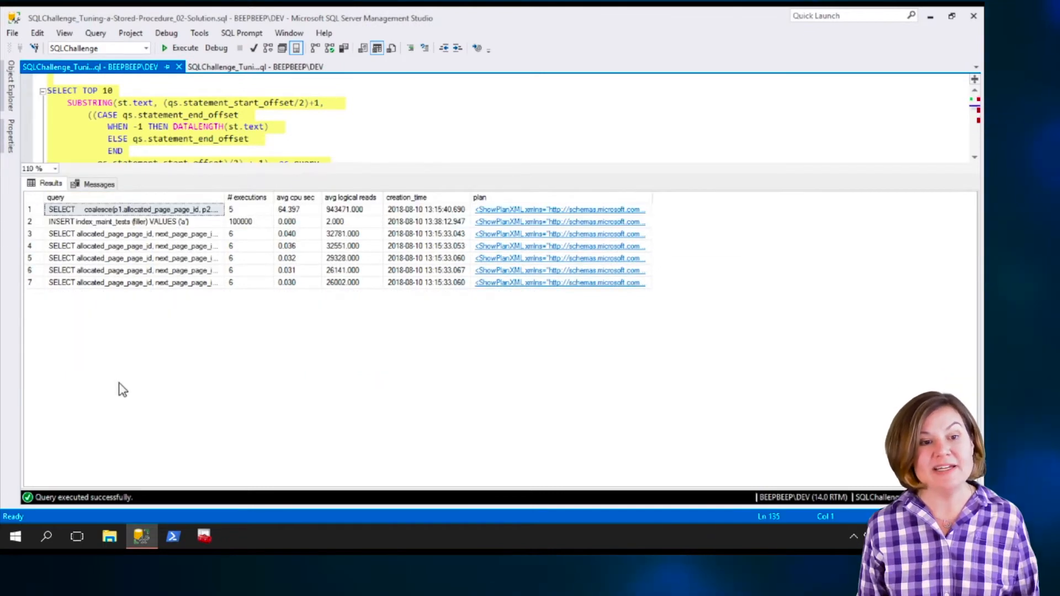
pyautogui.moveTo(121, 392)
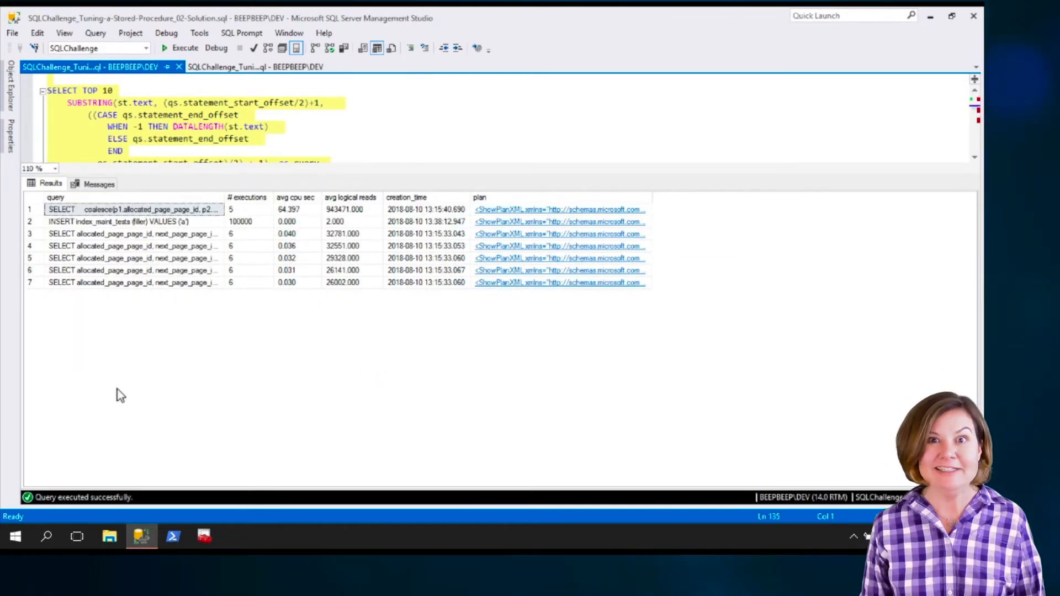
pyautogui.moveTo(121, 389)
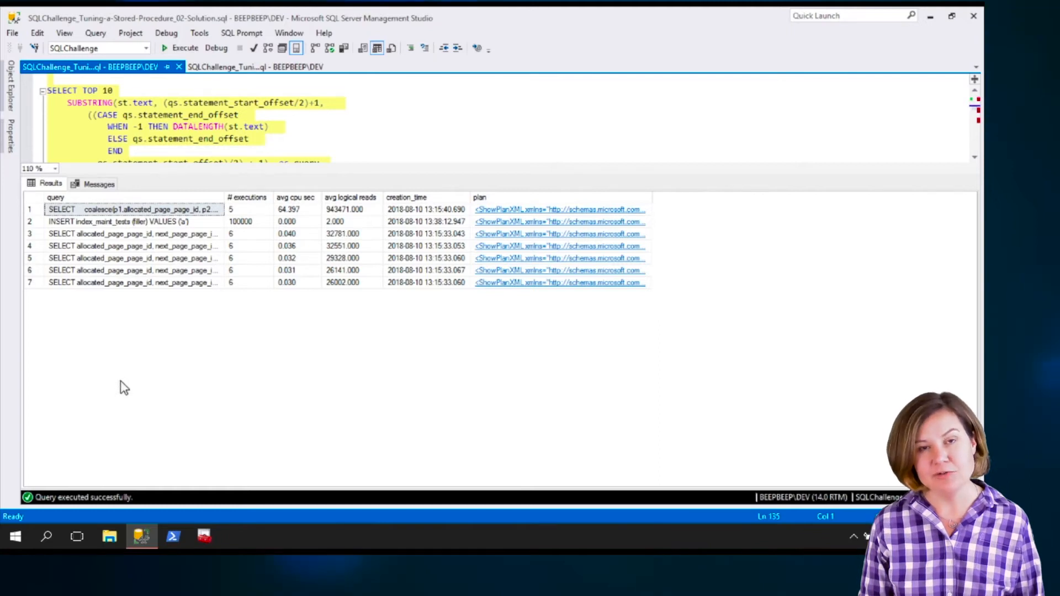
pyautogui.moveTo(144, 350)
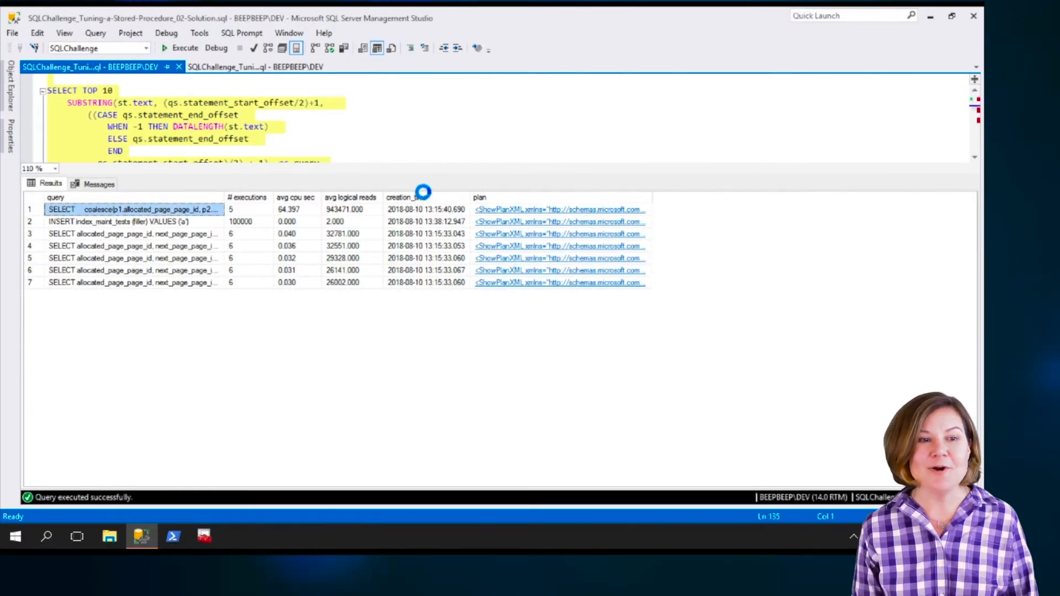
# Open the ShowPlanXML link of the slowest statement and look through its cached plan.
pyautogui.click(559, 208)
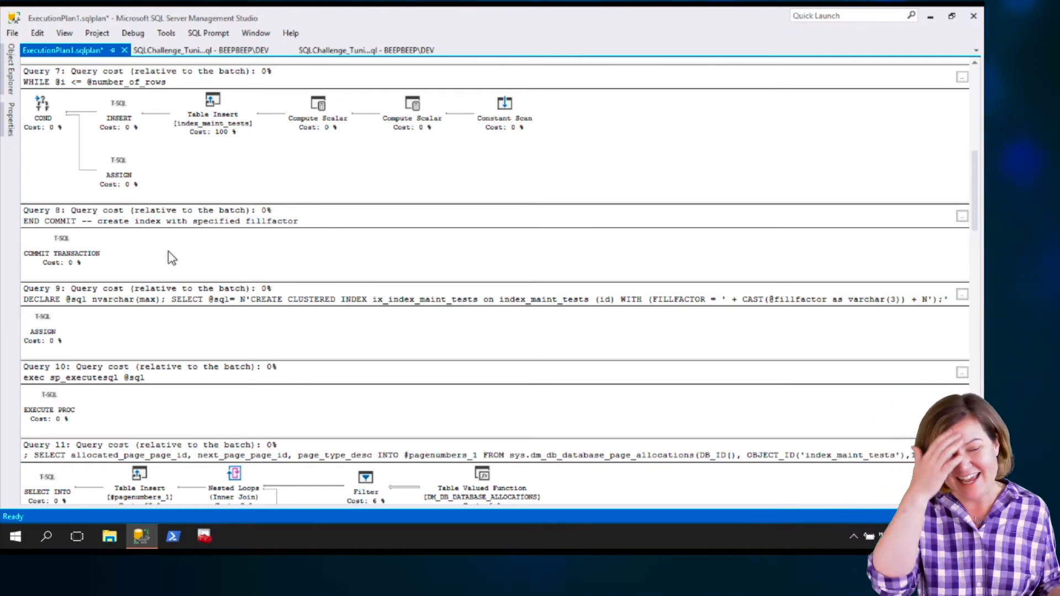
pyautogui.scroll(-3)
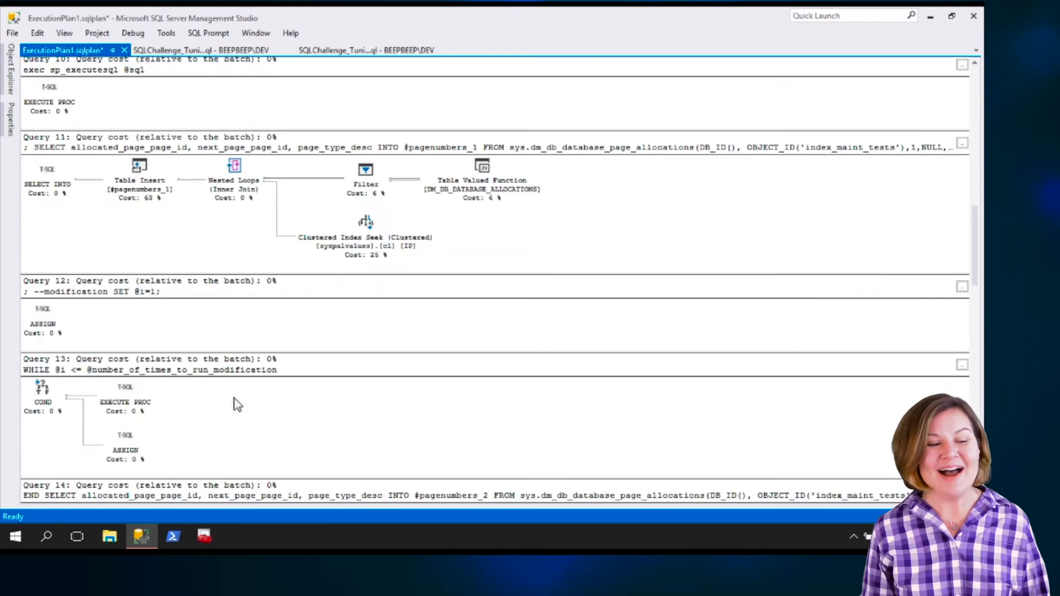
pyautogui.scroll(-3)
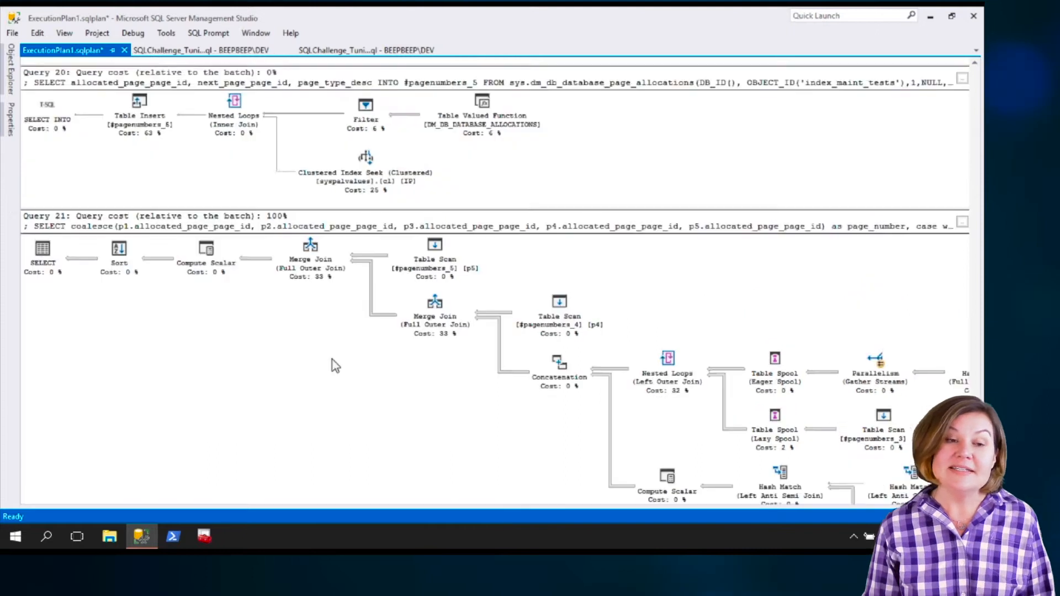
pyautogui.click(172, 66)
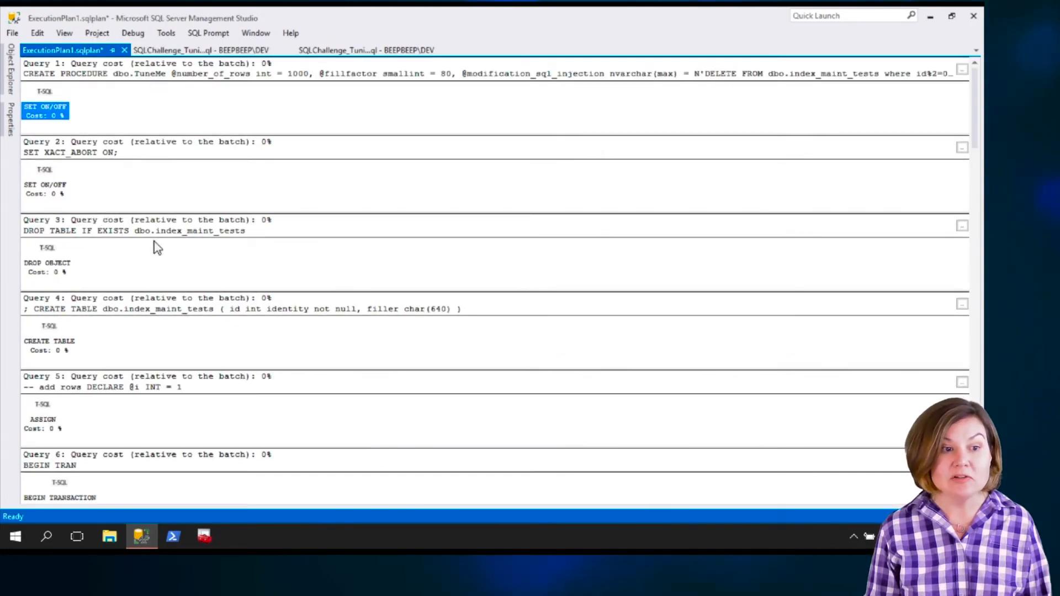
# Scroll further through the ExecutionPlan1.sqlplan operators before closing it.
pyautogui.scroll(-3)
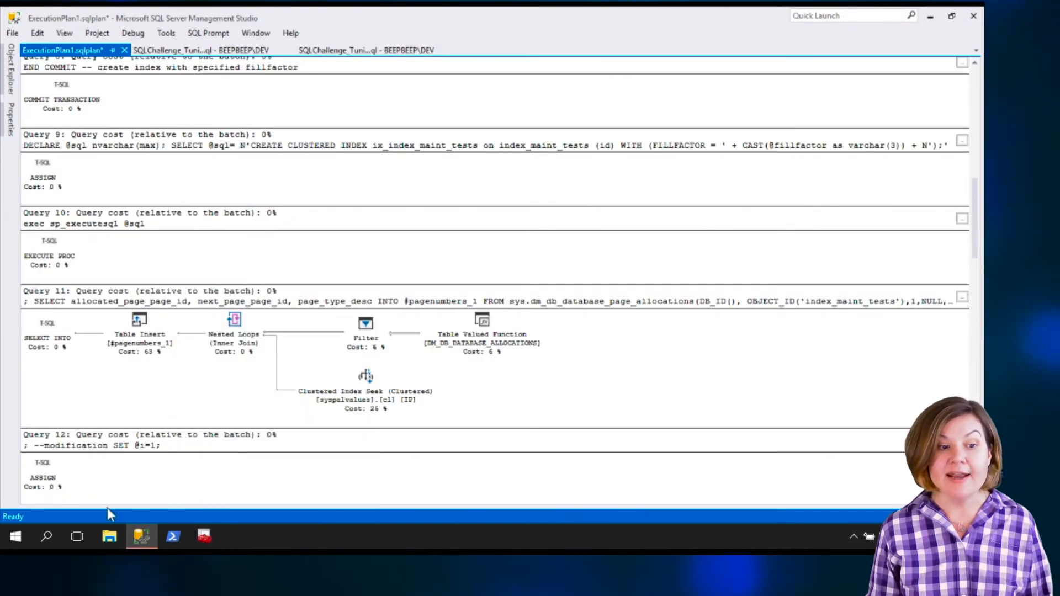
pyautogui.scroll(-3)
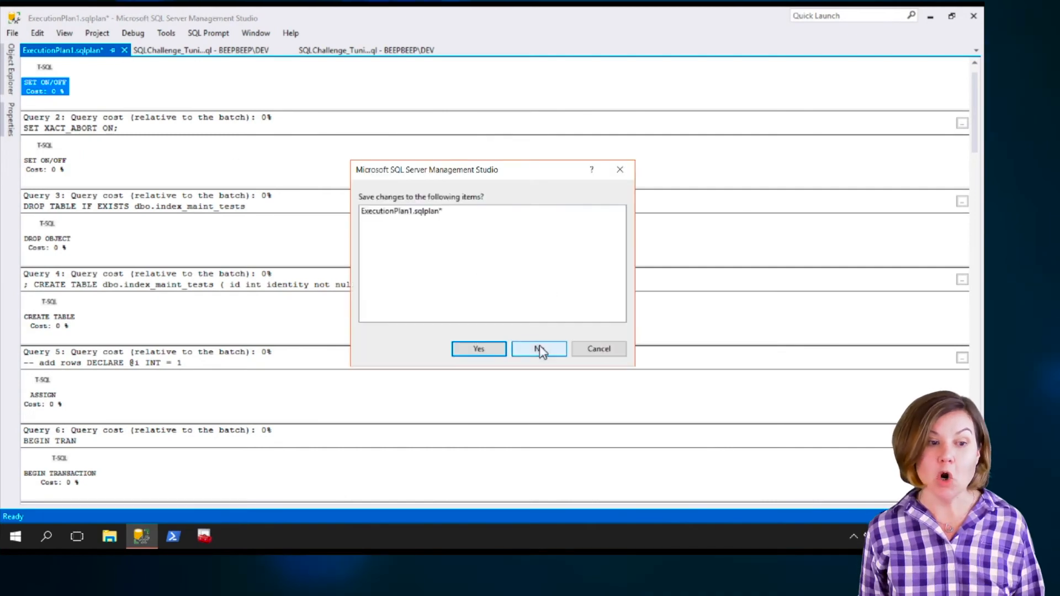
# Discard ExecutionPlan1 without saving and return to the execution_count stats script.
pyautogui.click(538, 347)
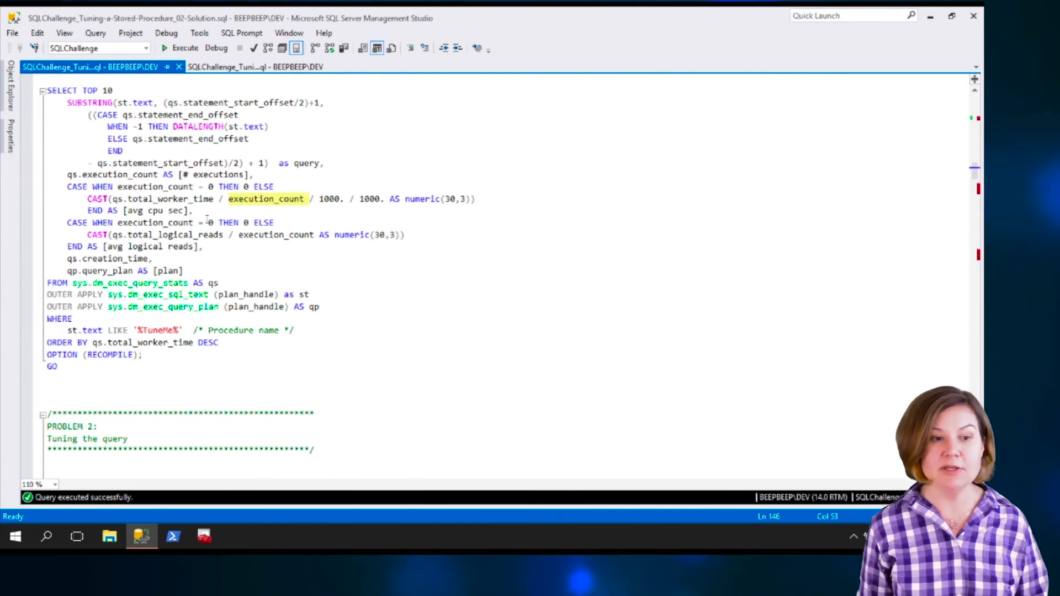
pyautogui.click(184, 47)
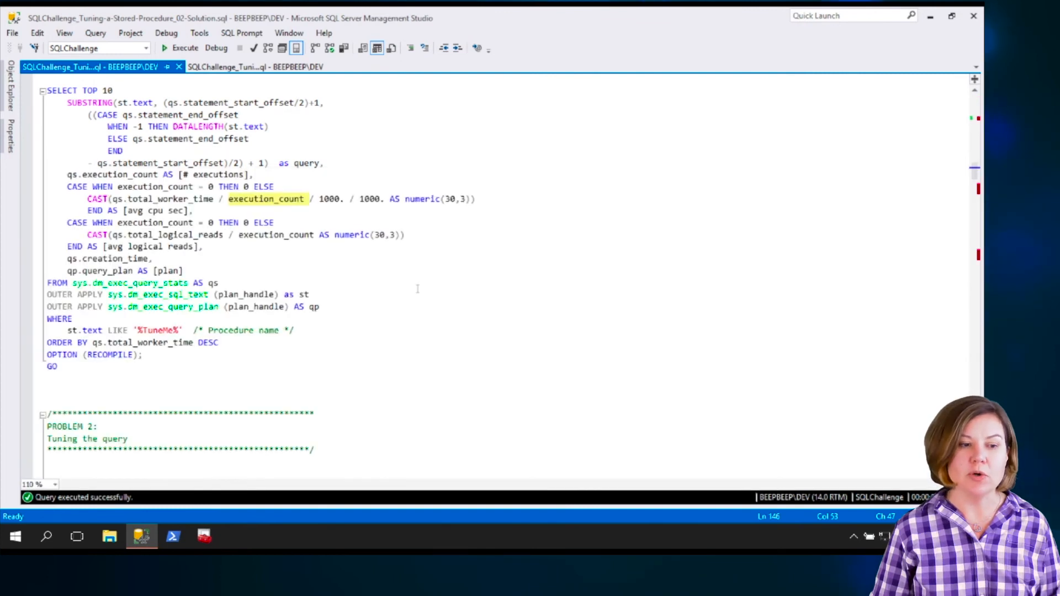
# Review the stats results, then scroll the script down to the Problem 2 full-outer-join query.
pyautogui.click(184, 48)
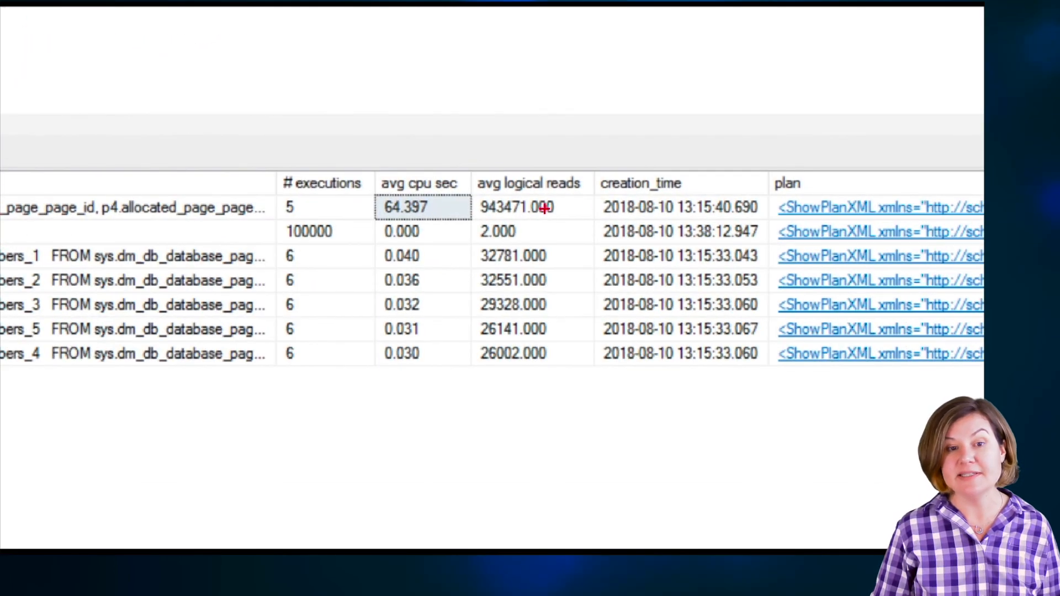
pyautogui.moveTo(436, 197)
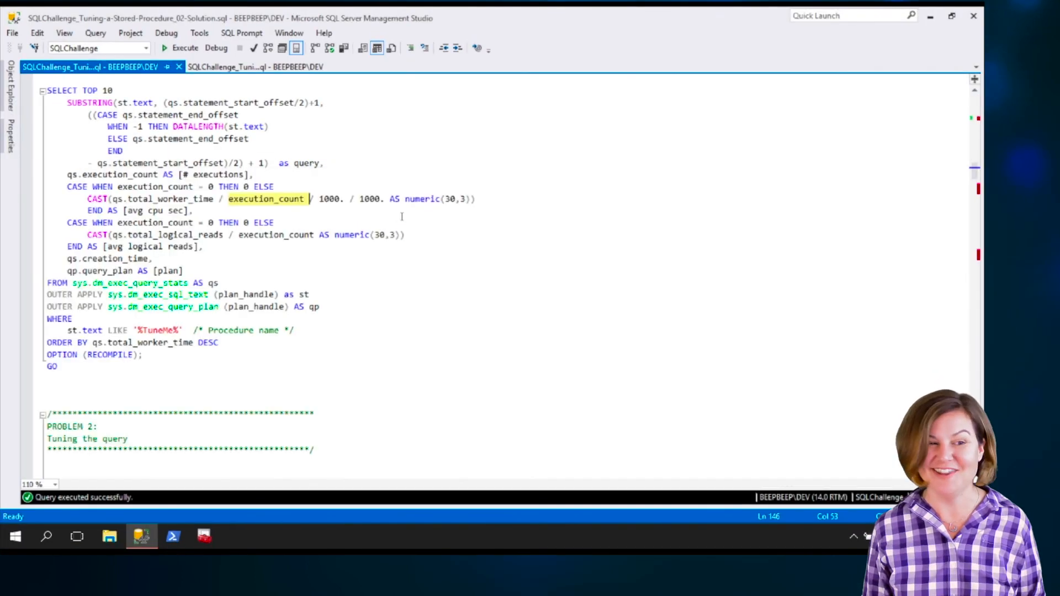
pyautogui.scroll(-3)
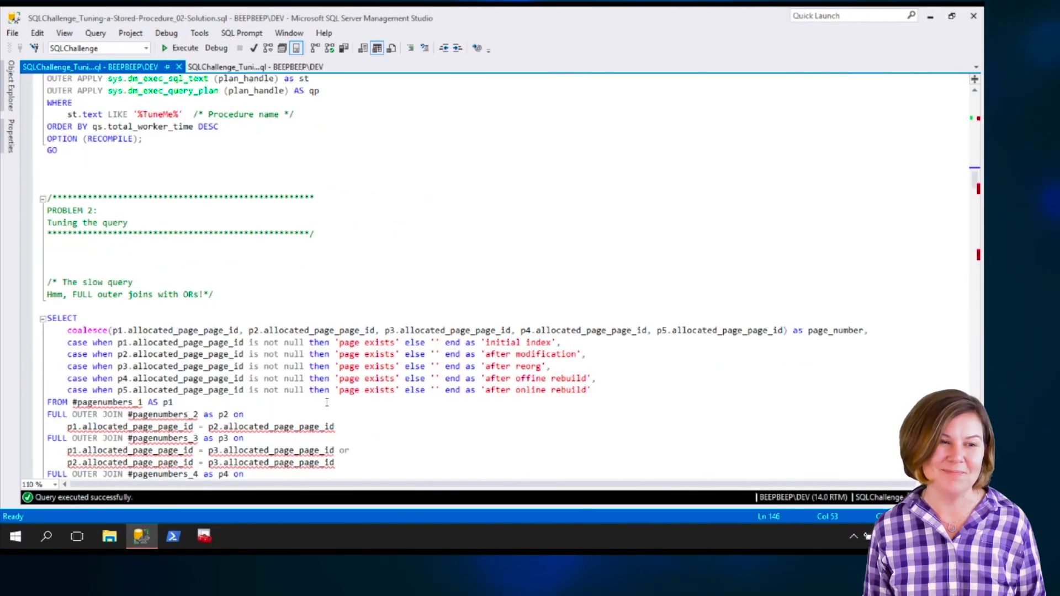